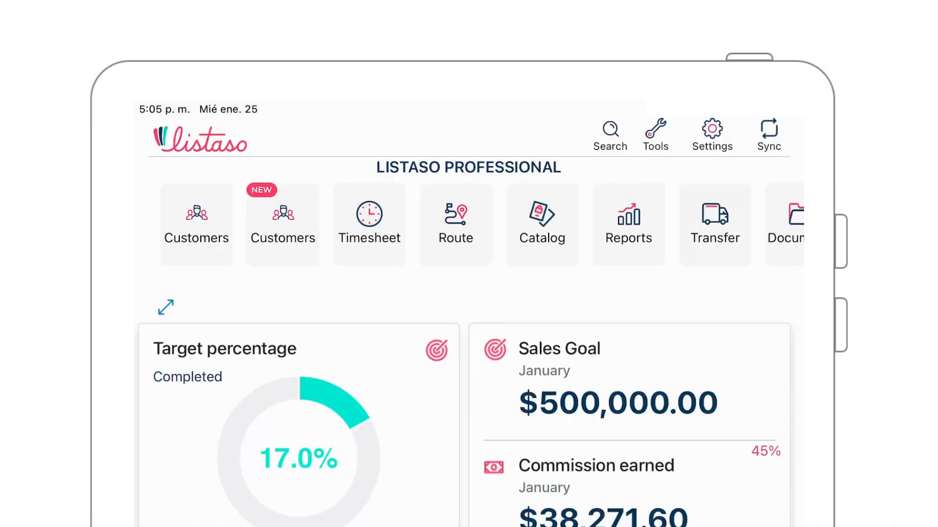
Create customer The Great Store with contact James Smith and a Miami, Florida address.
click(281, 224)
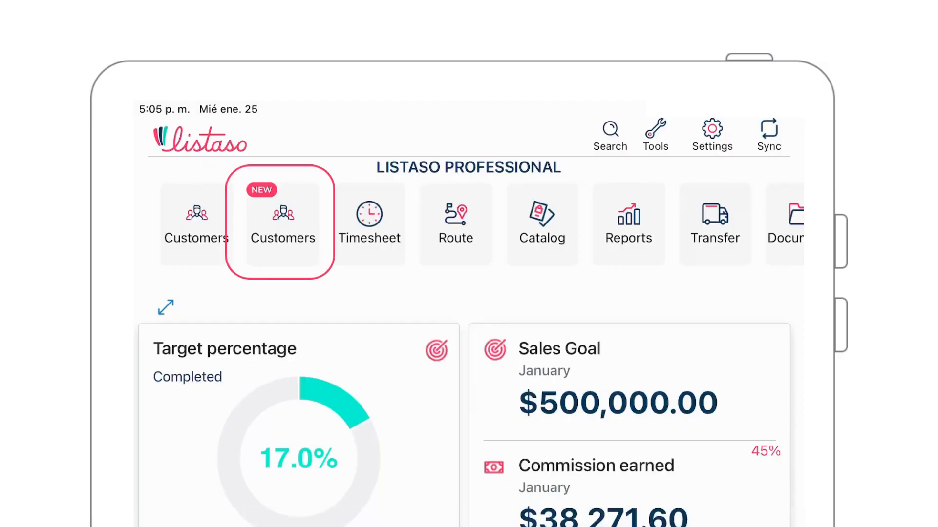
click(283, 224)
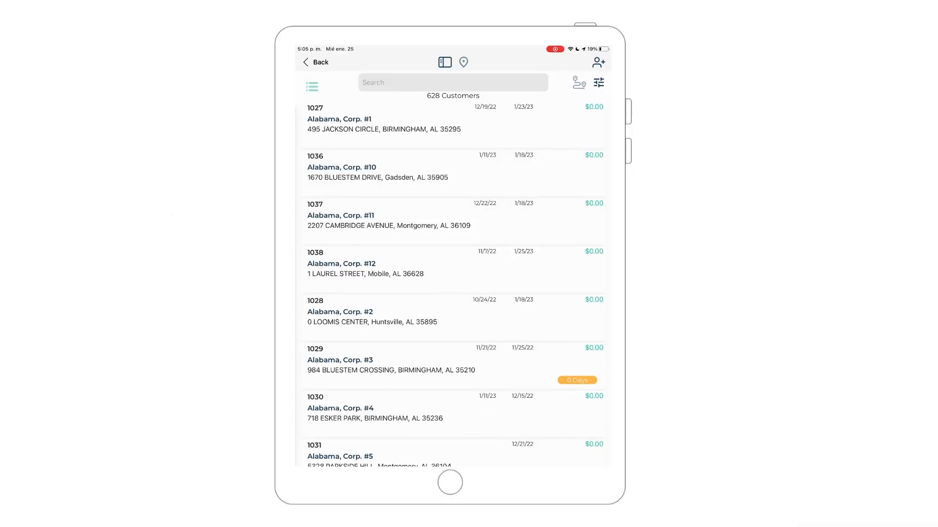
click(598, 62)
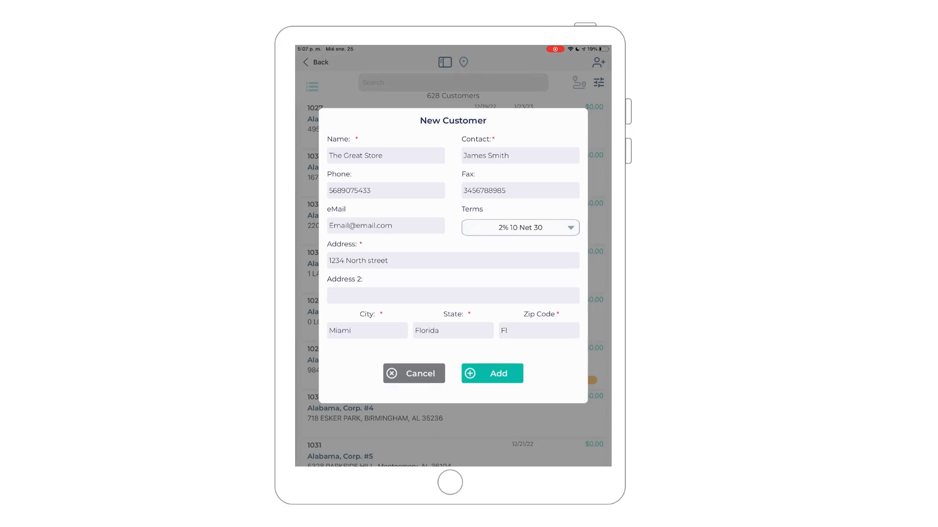
click(492, 373)
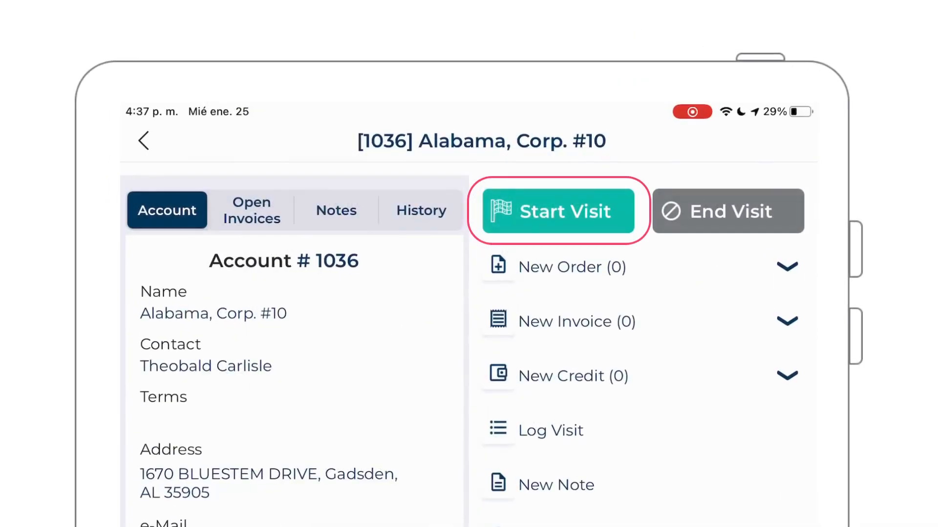
Start a visit for Alabama, Corp. #10, then end it and confirm completion.
click(556, 210)
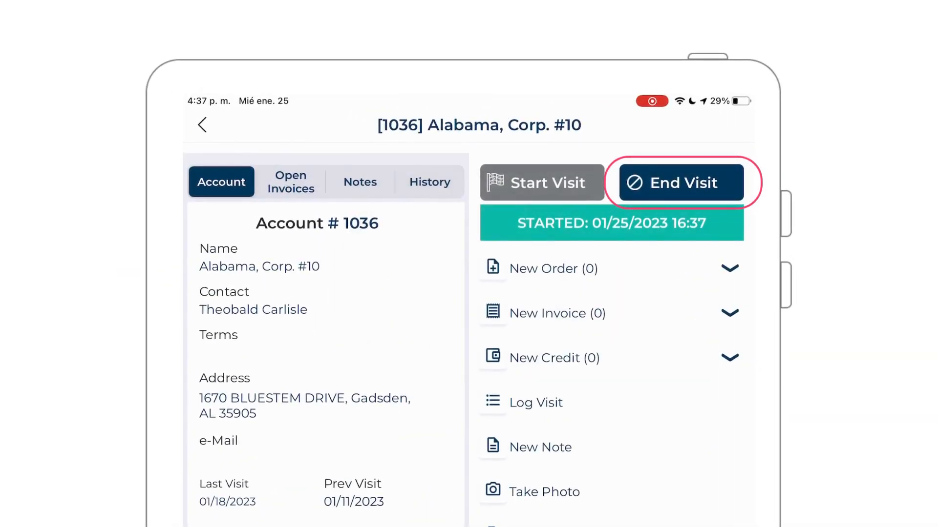
click(677, 182)
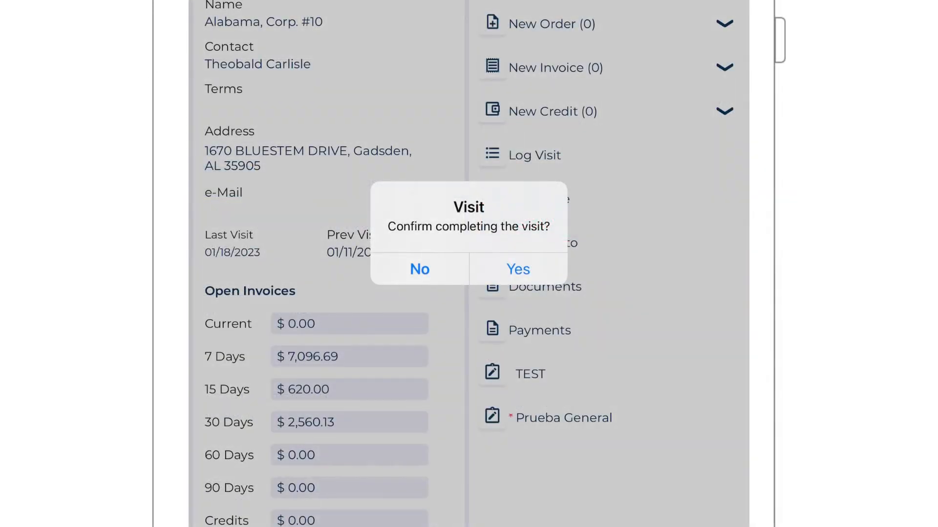
click(517, 269)
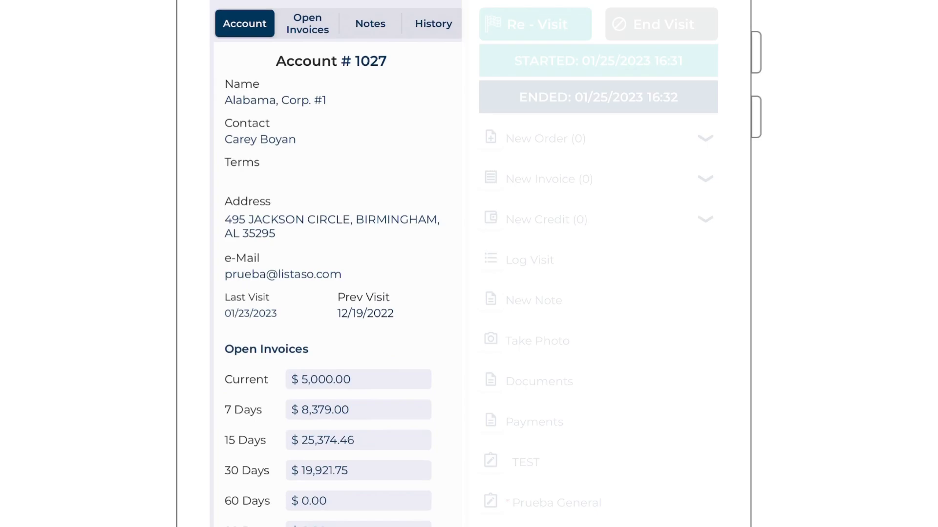
View Alabama, Corp. #1's open invoices and notes, then open another customer's account.
click(307, 23)
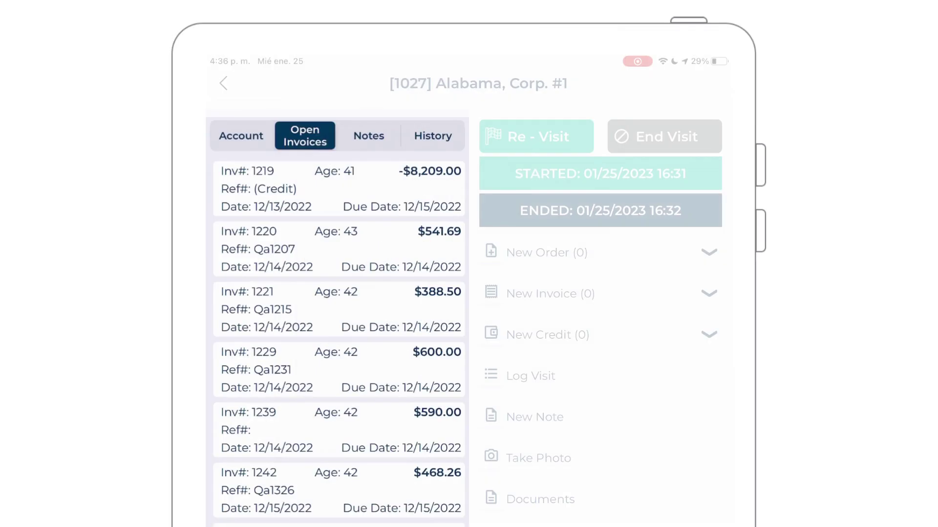
click(369, 136)
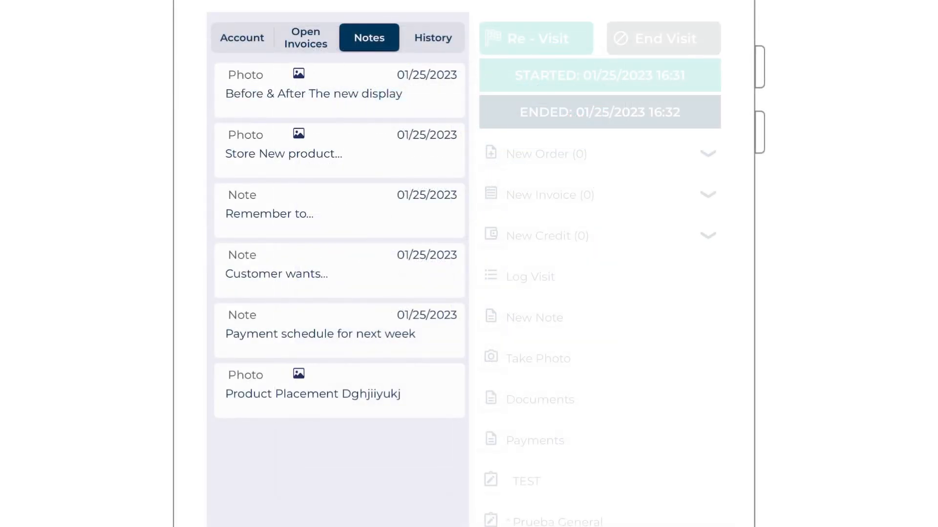
click(431, 36)
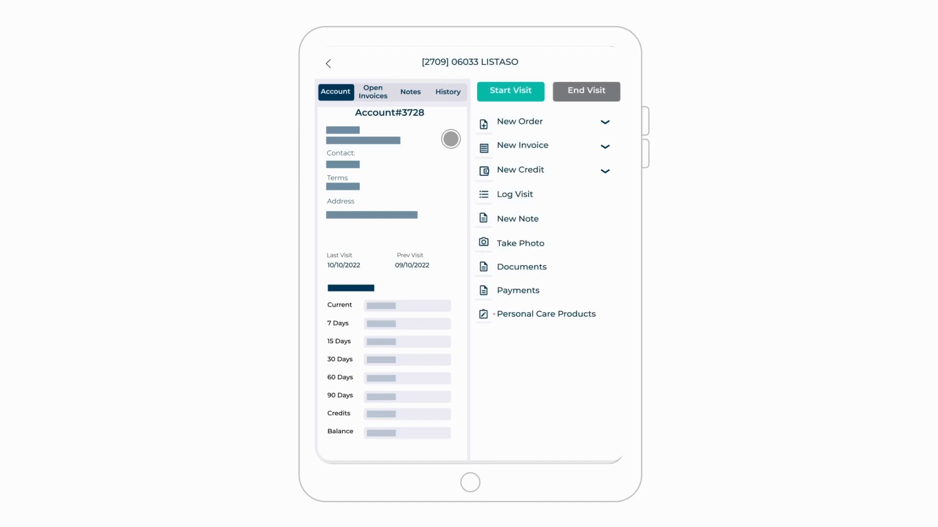
Pay $500.00 cash on invoice 9234 with reference 897374 and note 'Payment complete....'.
click(372, 92)
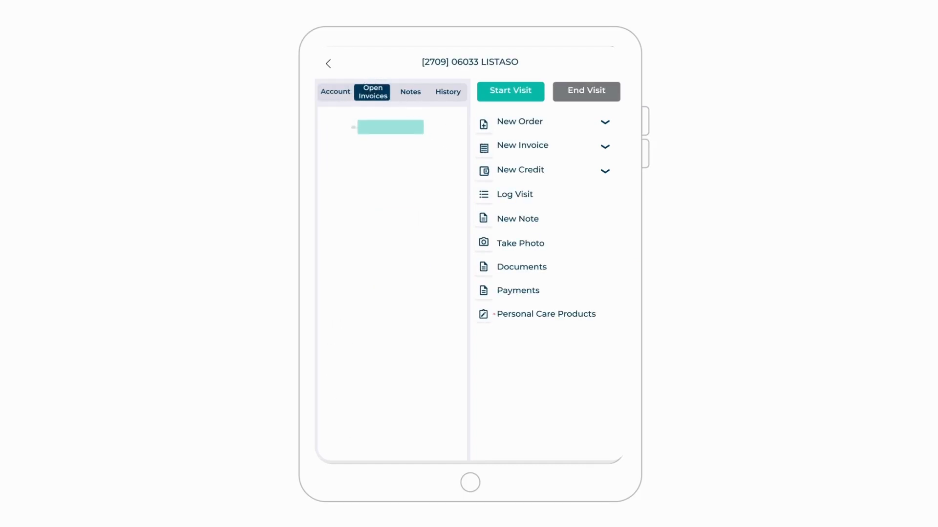
click(518, 290)
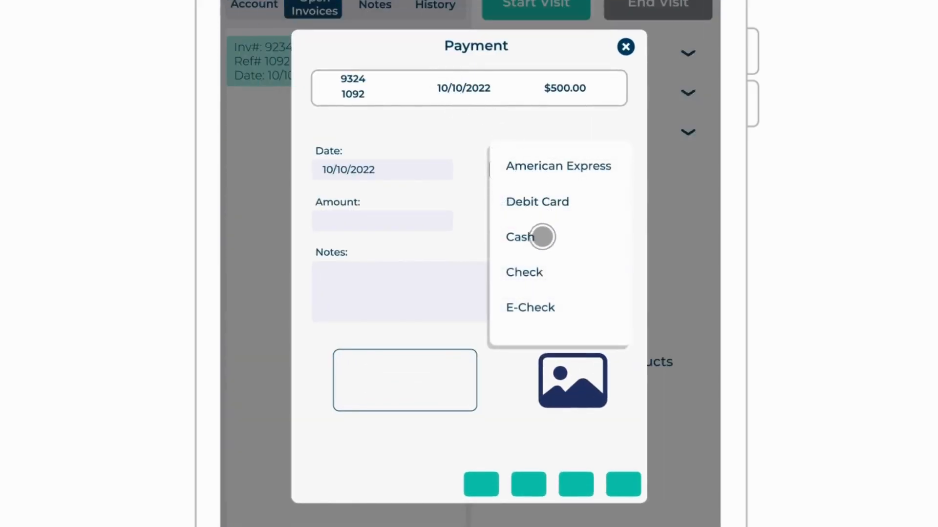
click(520, 237)
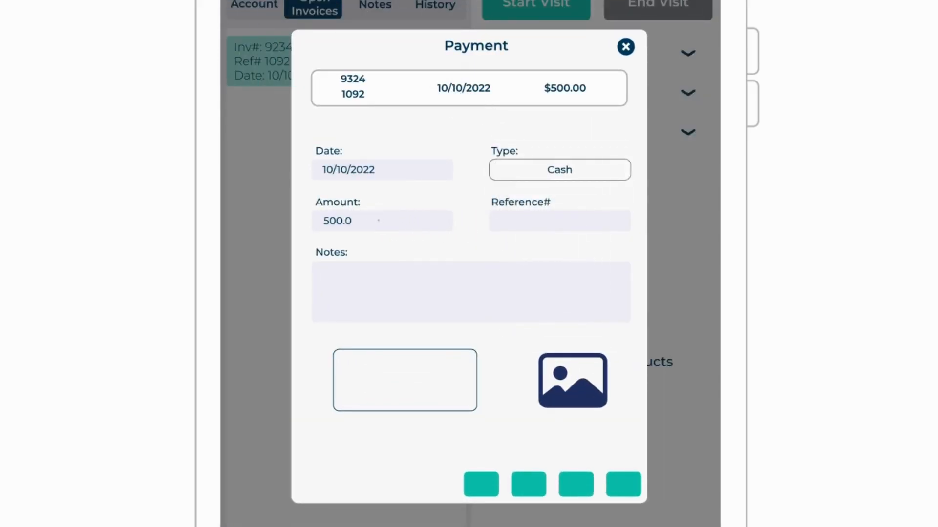
text(897374)
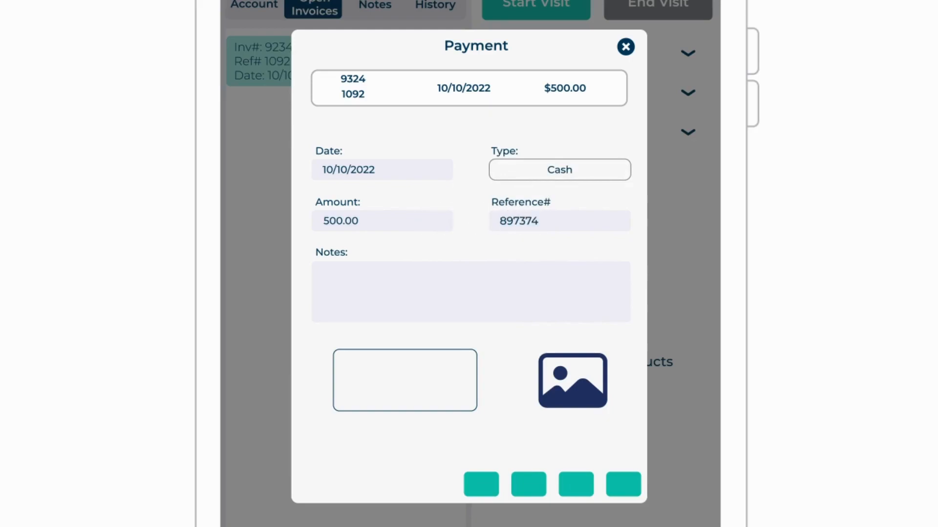
text(Payment com)
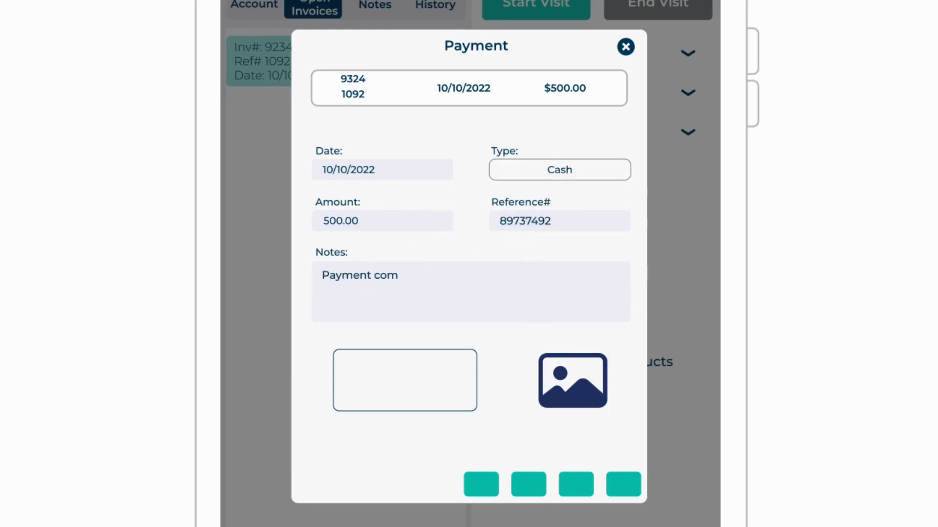
text(plete....)
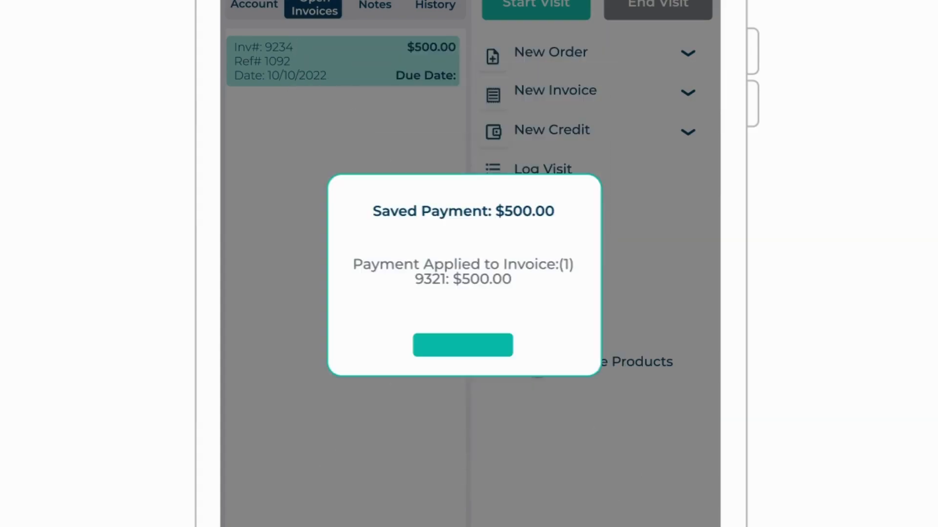
click(463, 344)
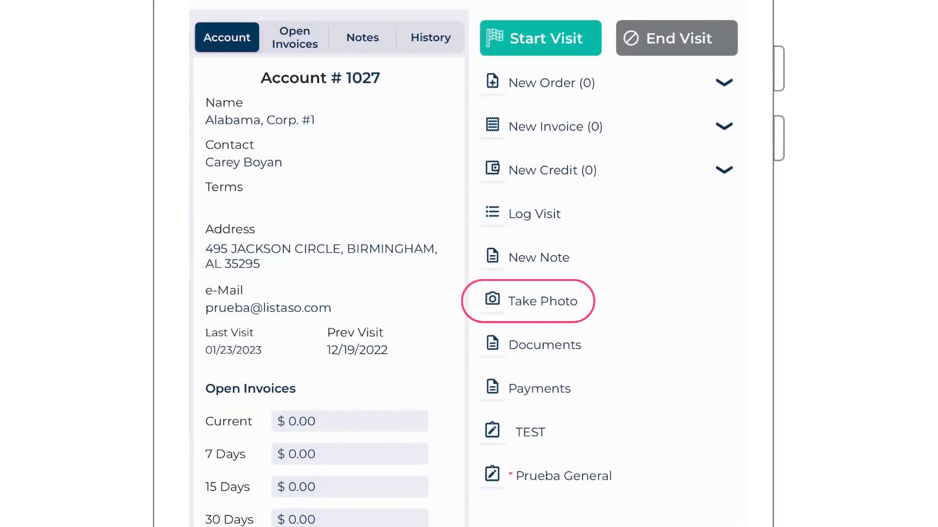
Photograph the cookie shelf, tag it Product Placement, and save it to notes.
click(528, 300)
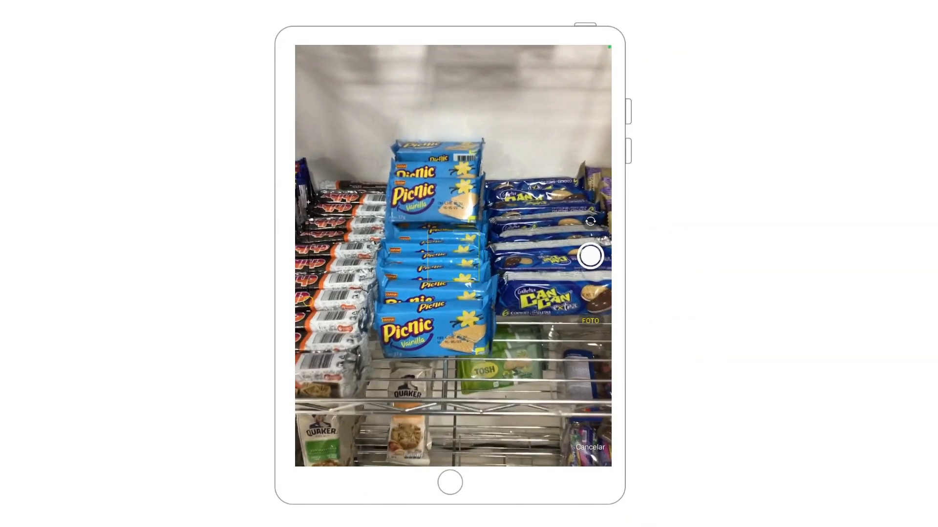
click(589, 447)
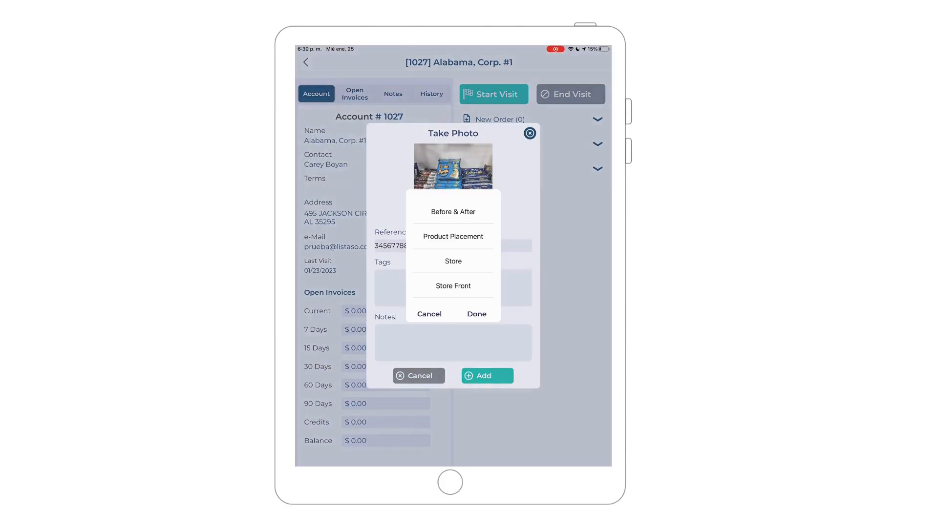
click(453, 236)
text(Cookies...)
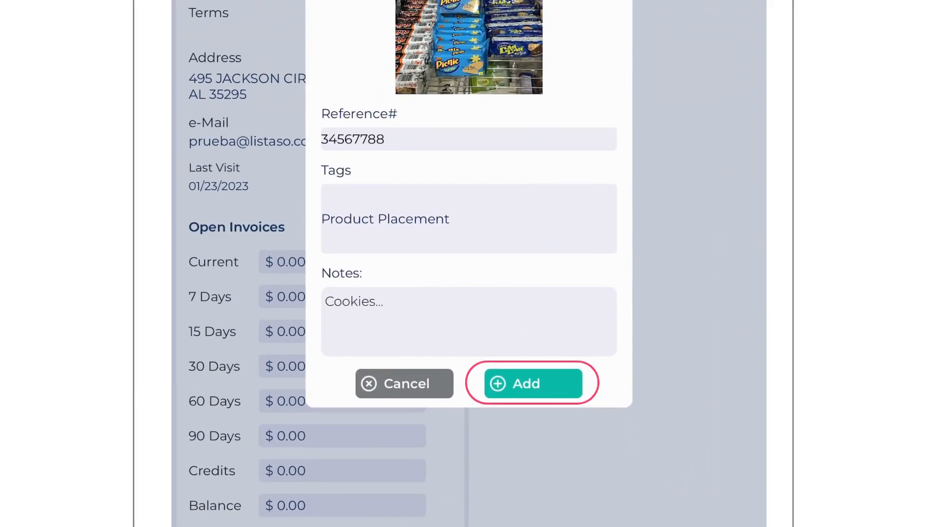
click(531, 383)
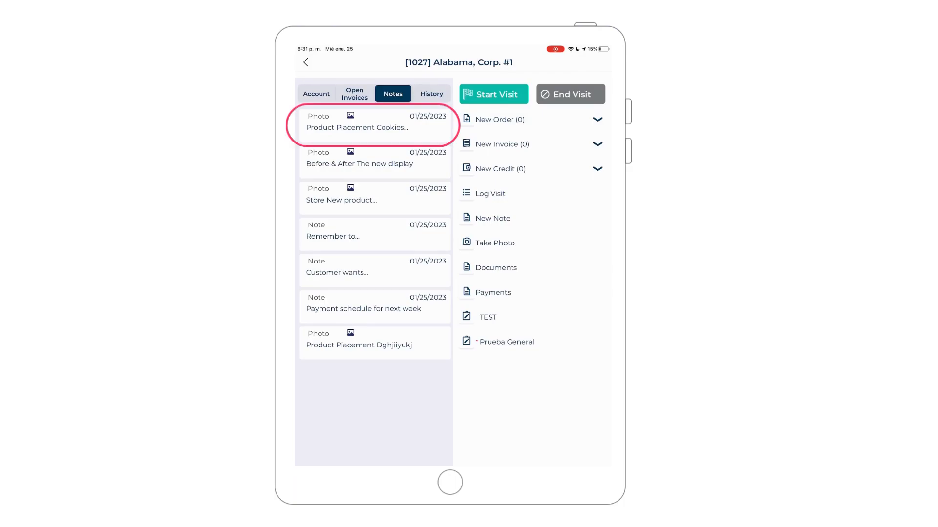